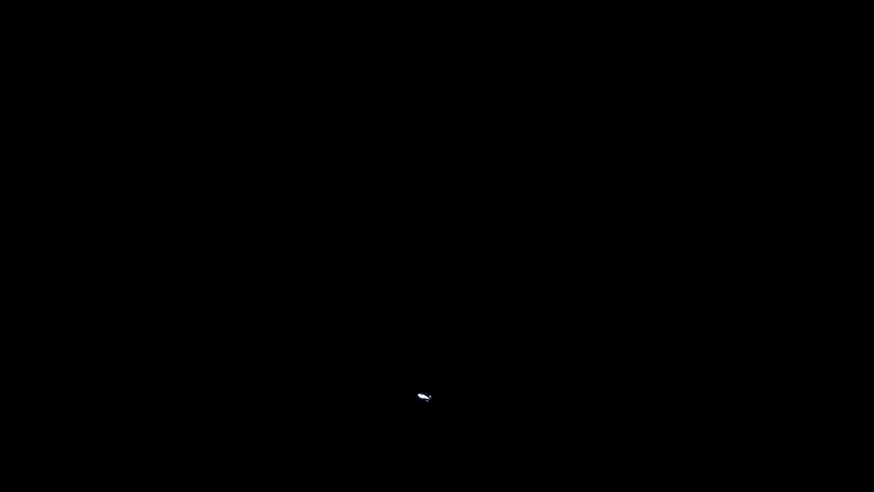
{"action": "mouse_move", "coordinate": [385, 364]}
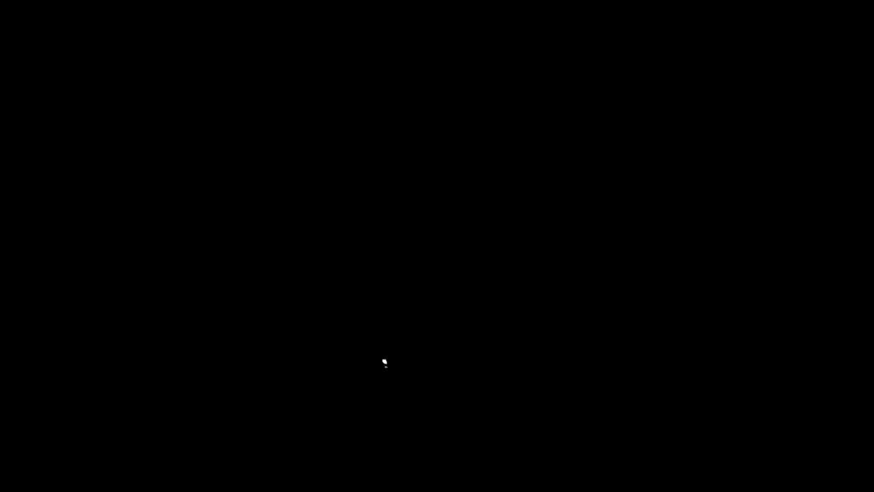
{"action": "mouse_move", "coordinate": [338, 342]}
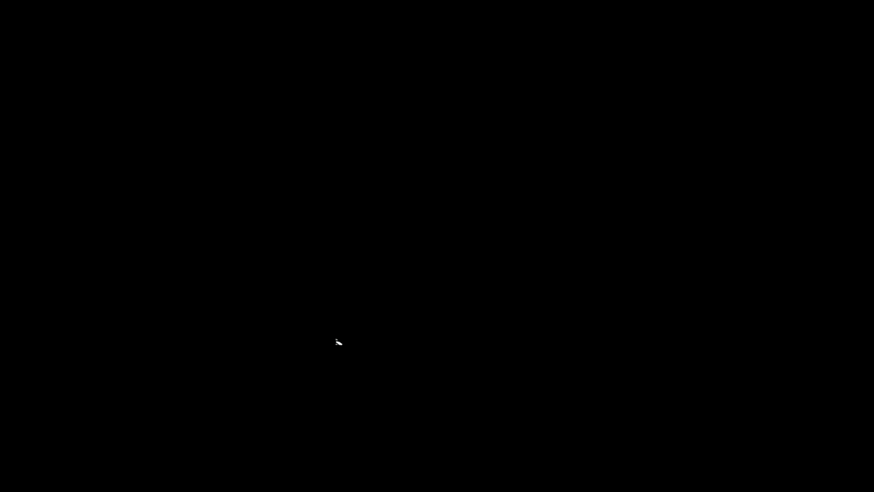
{"action": "mouse_move", "coordinate": [388, 382]}
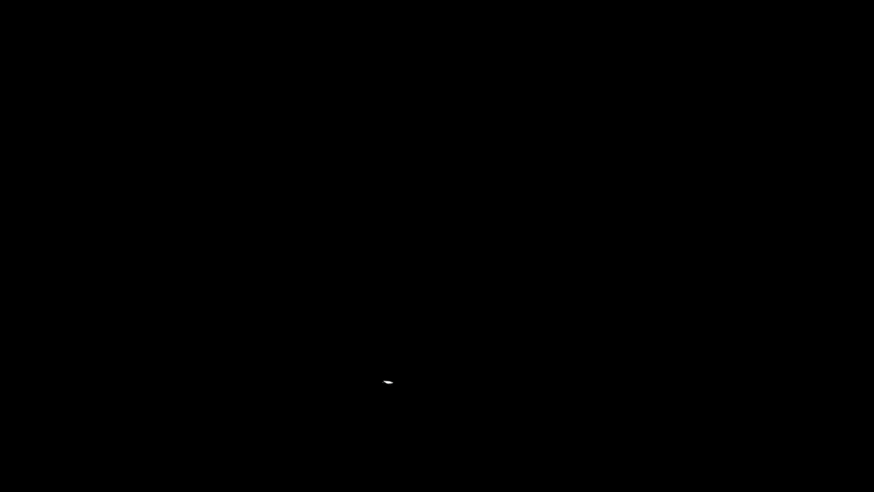